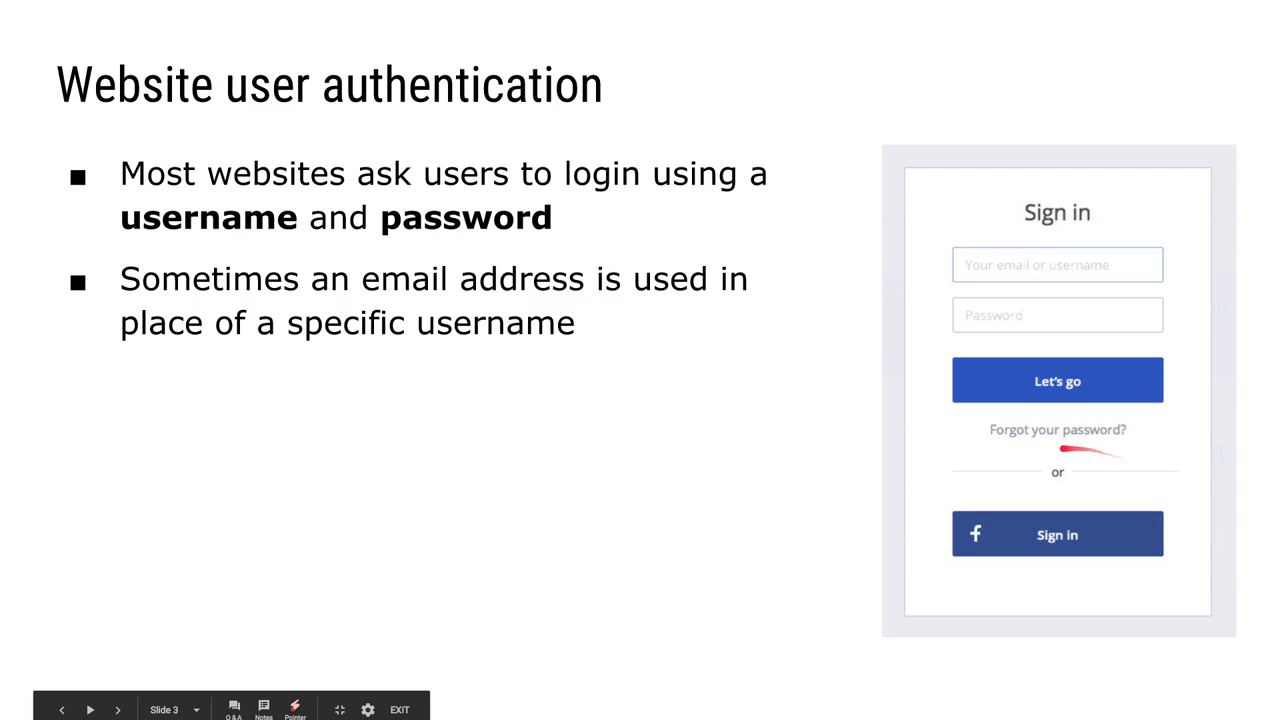
pyautogui.moveTo(1180, 264)
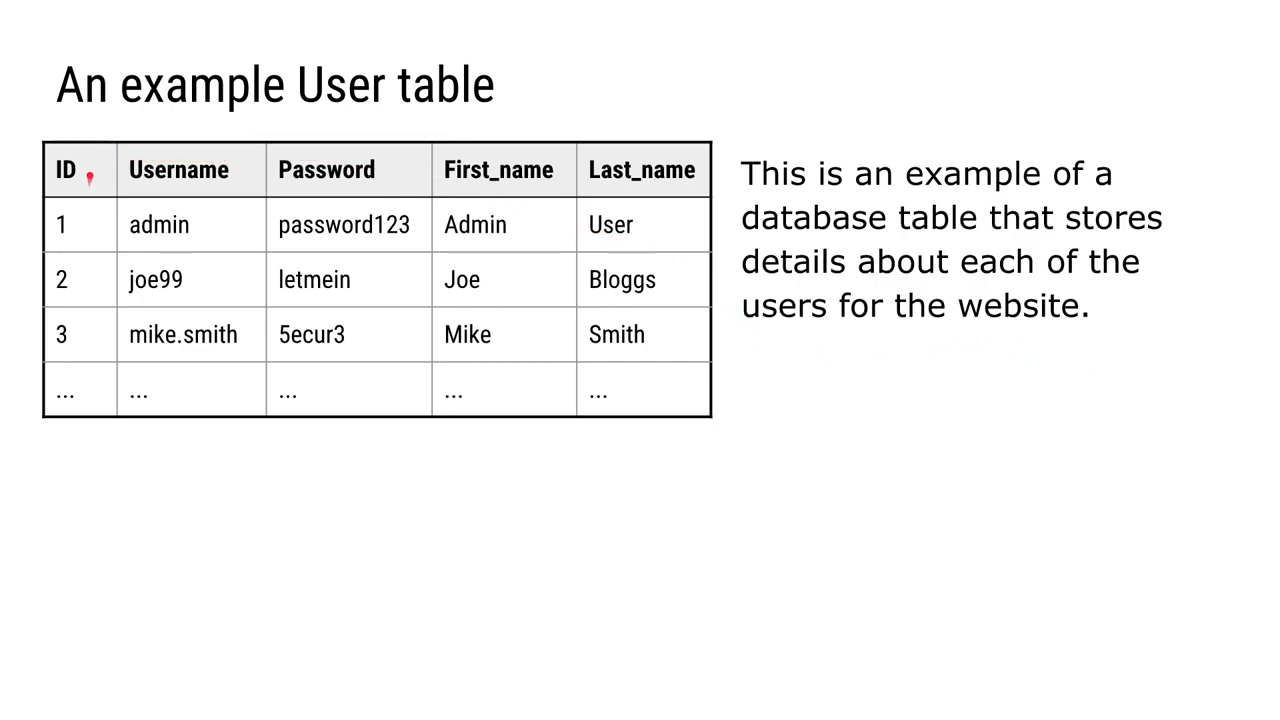
pyautogui.moveTo(492, 170)
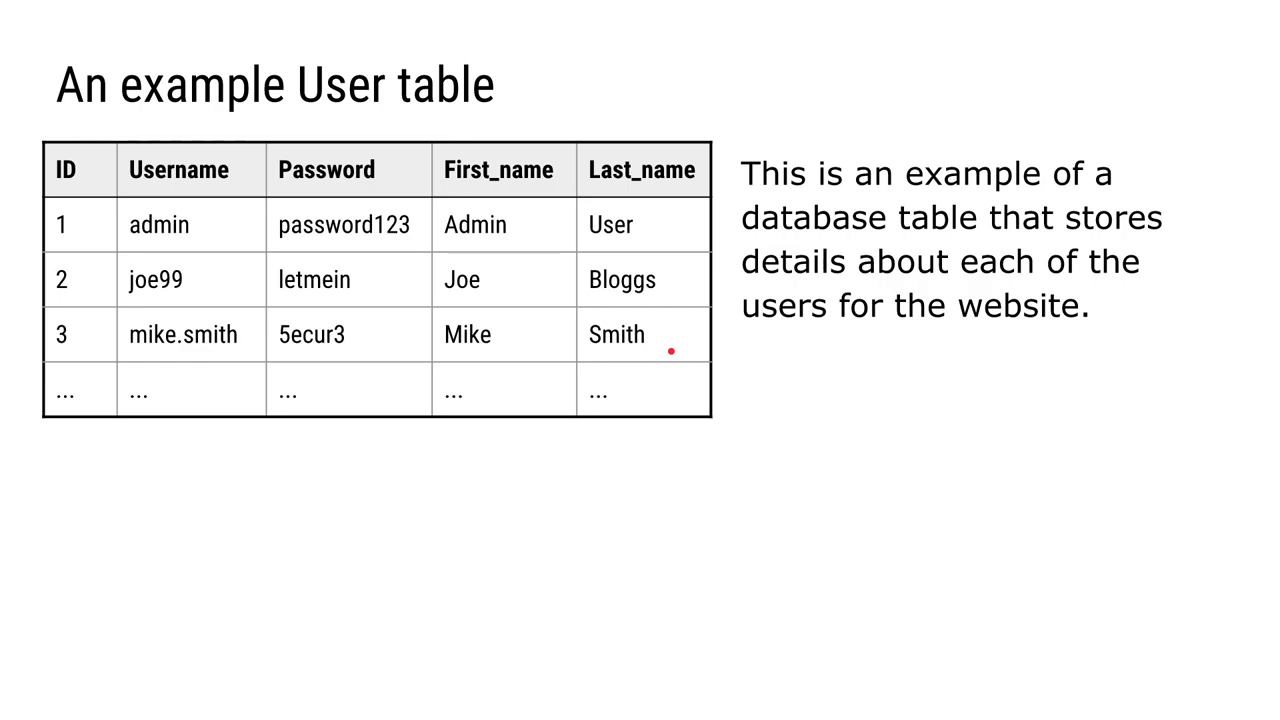
pyautogui.press('Right')
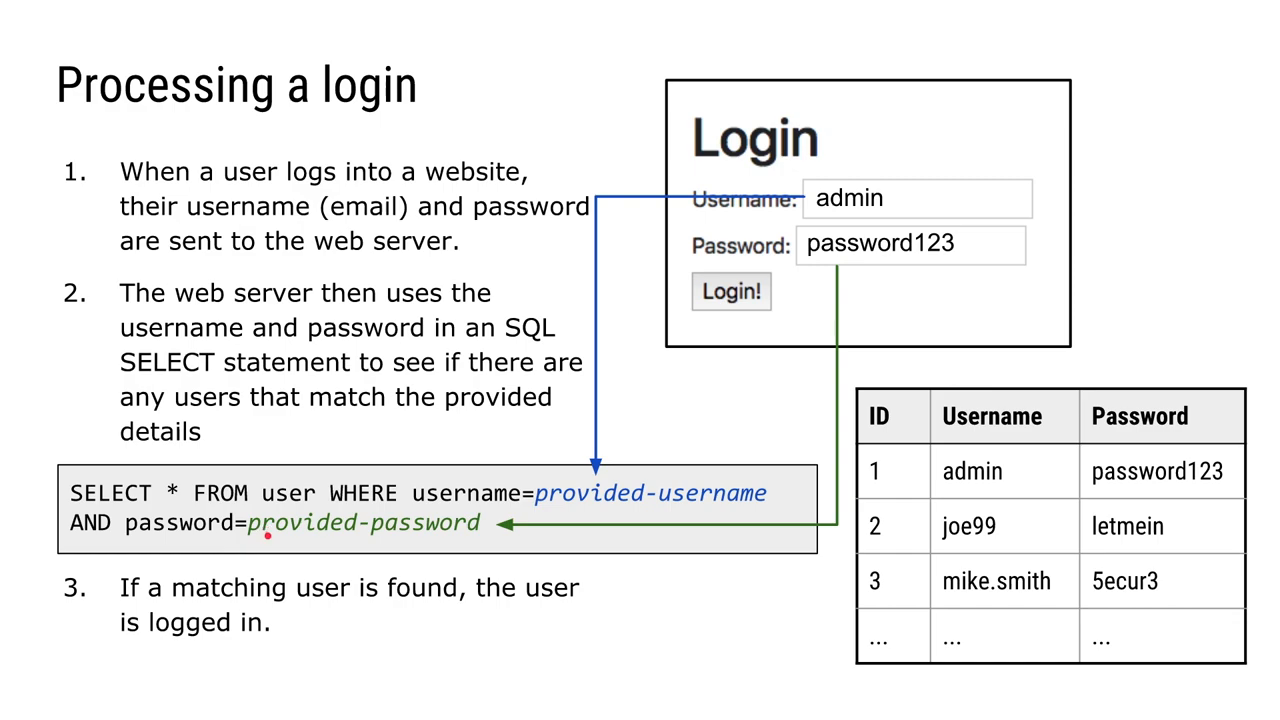
pyautogui.moveTo(440, 536)
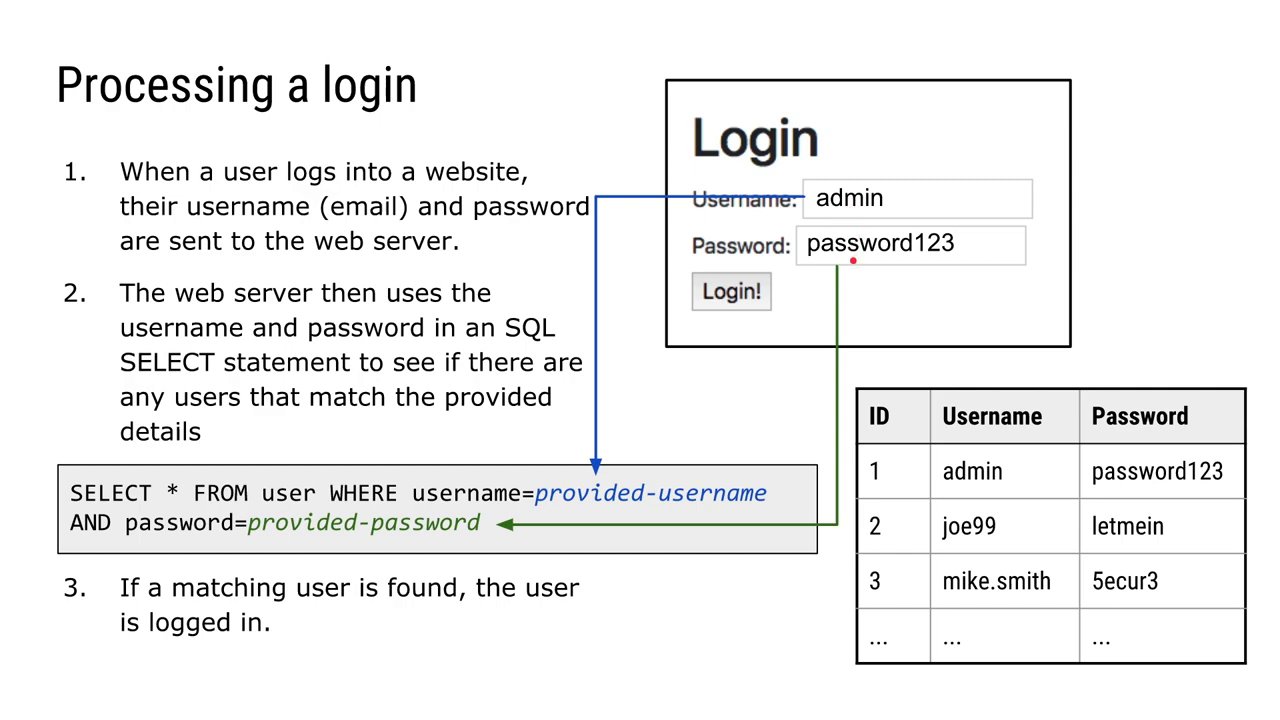
pyautogui.moveTo(568, 496)
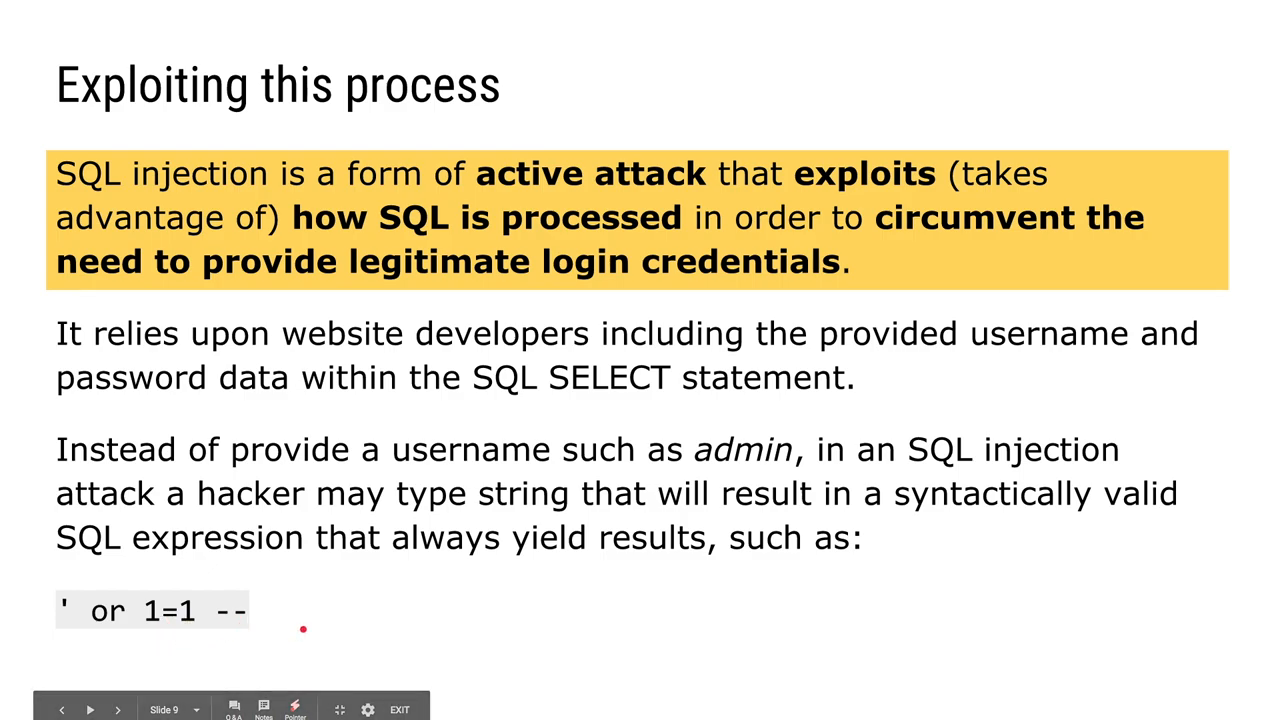
# - Advance the slideshow to slide 9, 'Exploiting this process', introducing the ' or 1=1 -- string
pyautogui.click(90, 708)
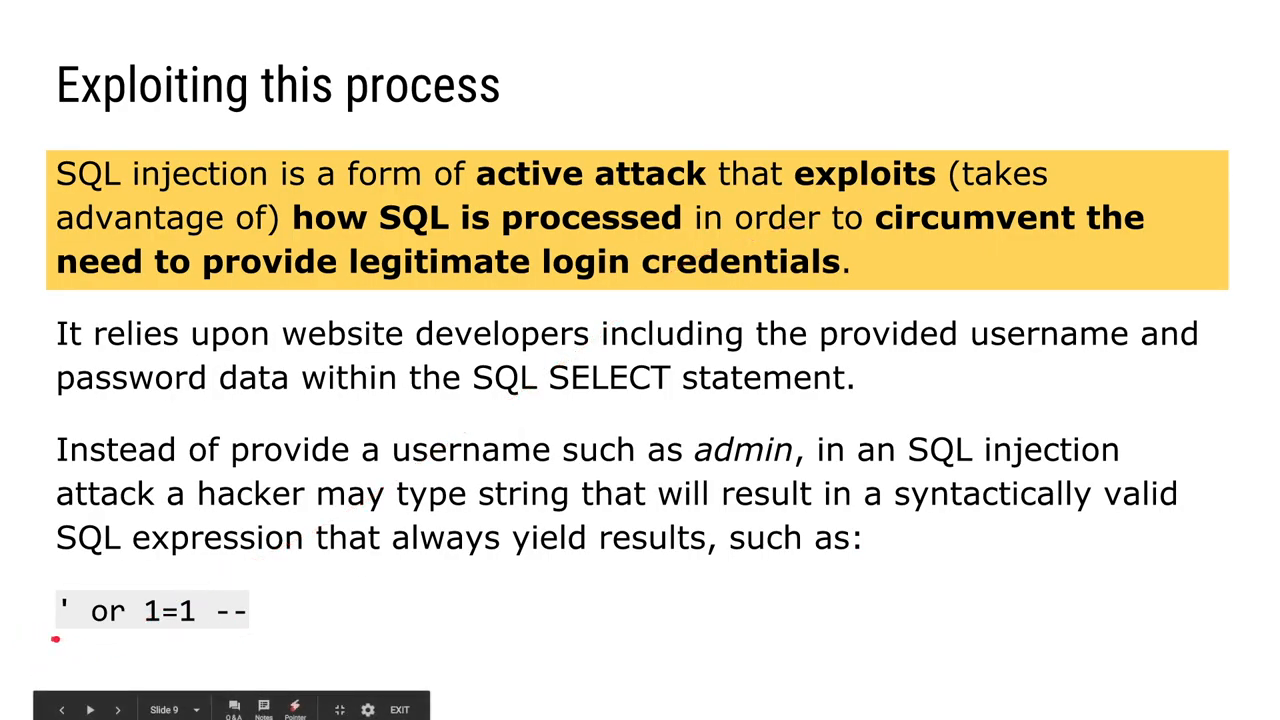
pyautogui.click(62, 708)
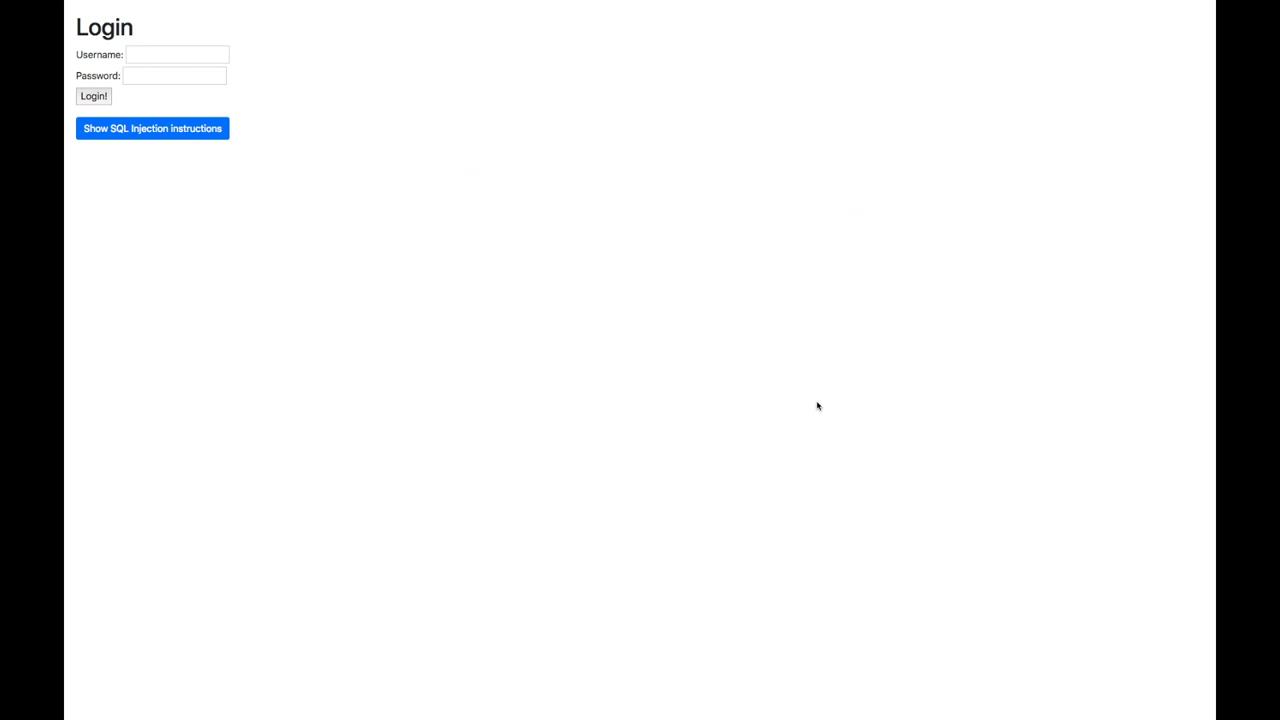
pyautogui.moveTo(532, 132)
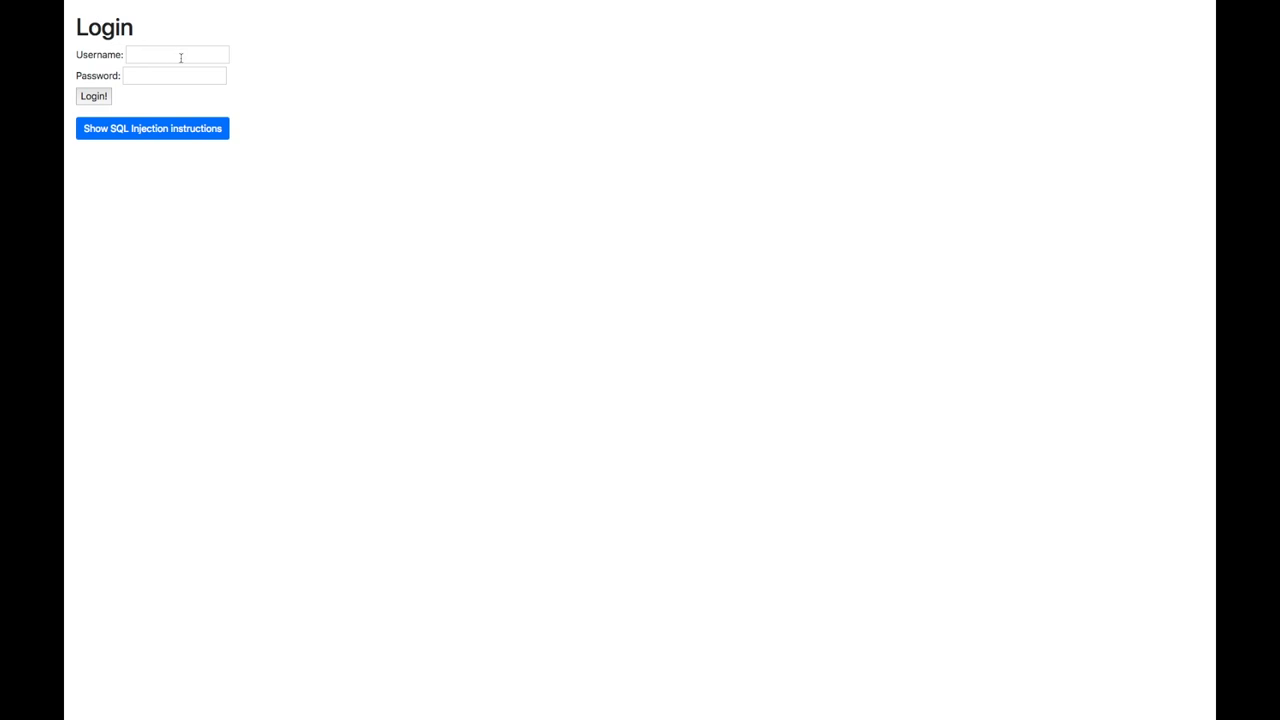
pyautogui.moveTo(324, 124)
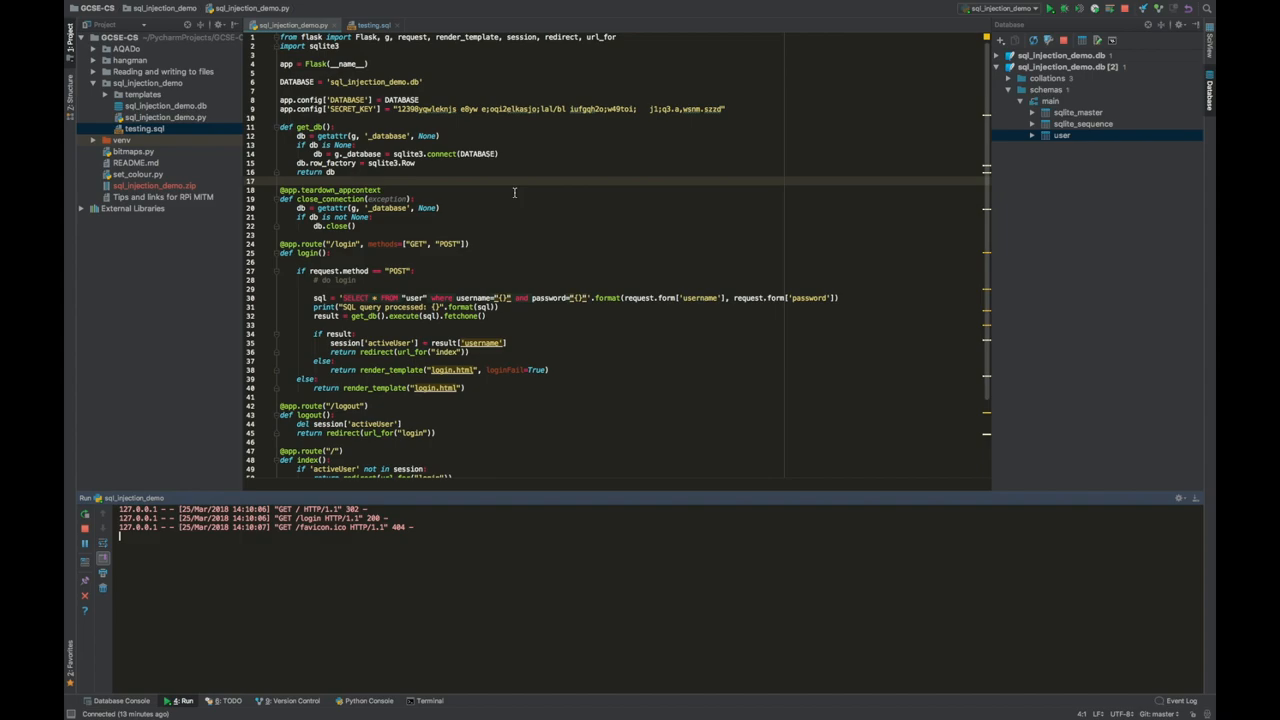
# - Show the demo database's user table rows: admin, testuser and joe_bloggs with passwords
pyautogui.doubleClick(1060, 136)
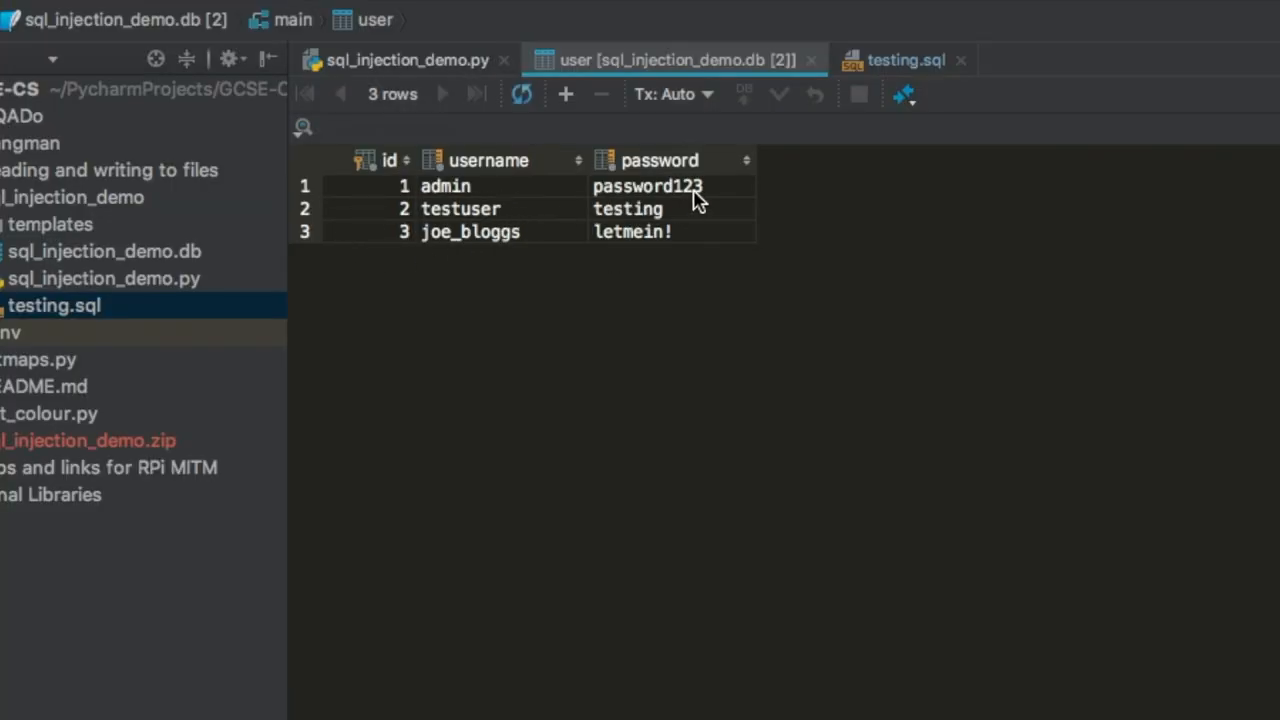
pyautogui.moveTo(548, 248)
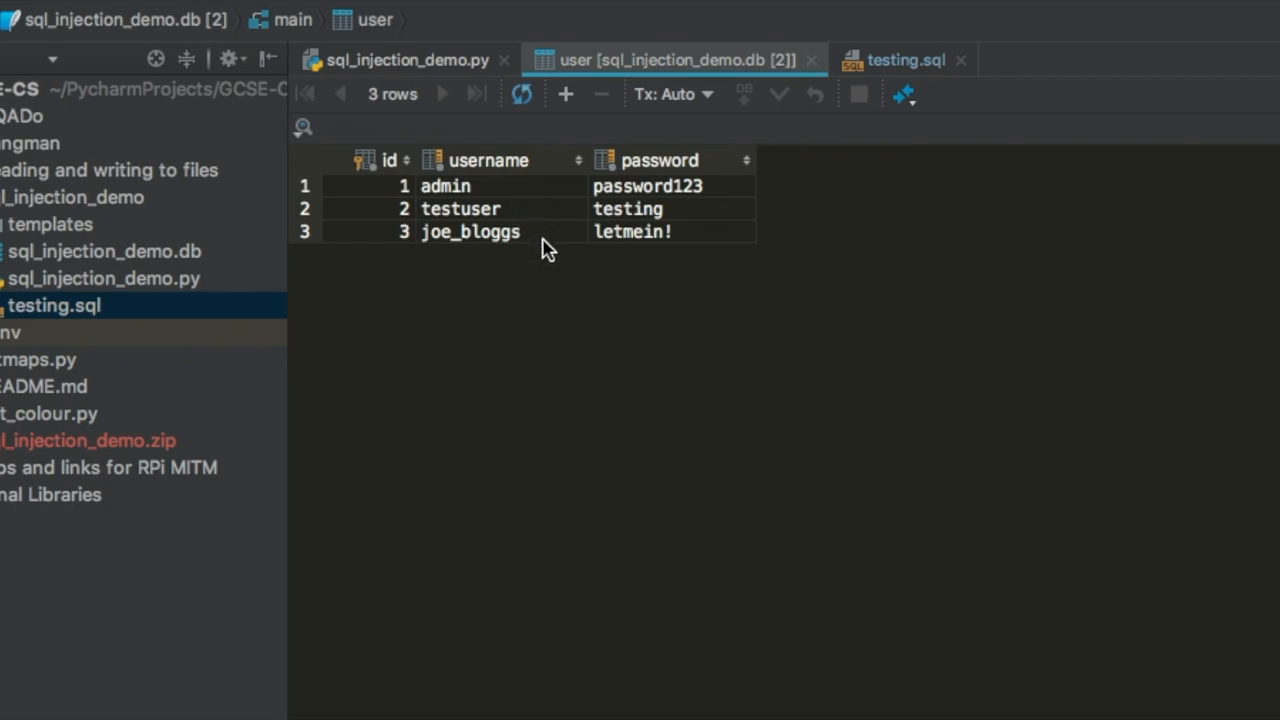
pyautogui.moveTo(728, 236)
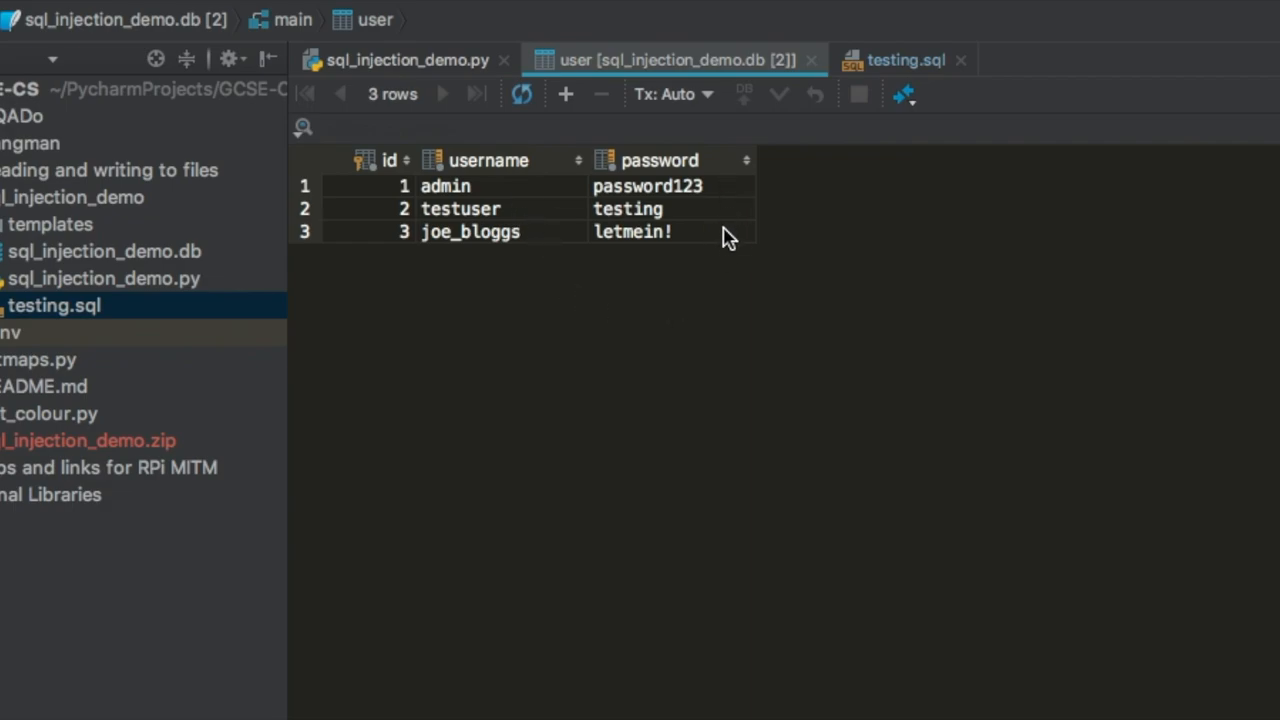
pyautogui.moveTo(480, 232)
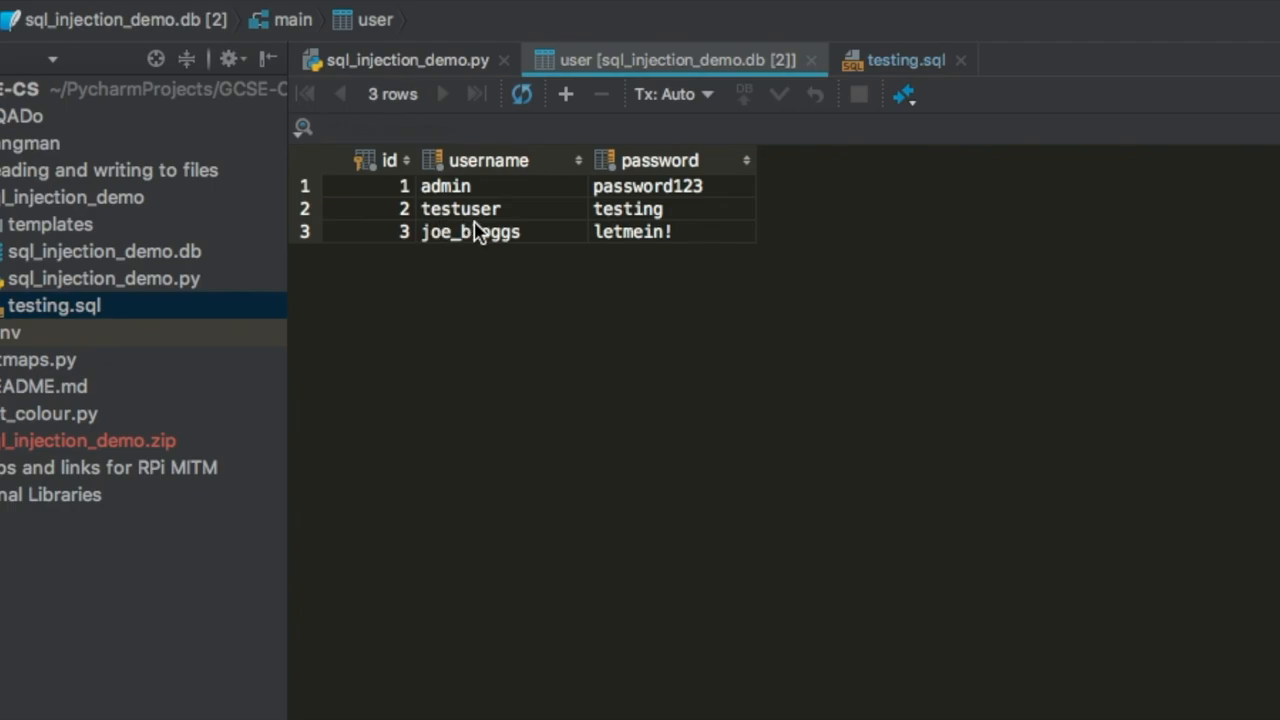
pyautogui.moveTo(716, 332)
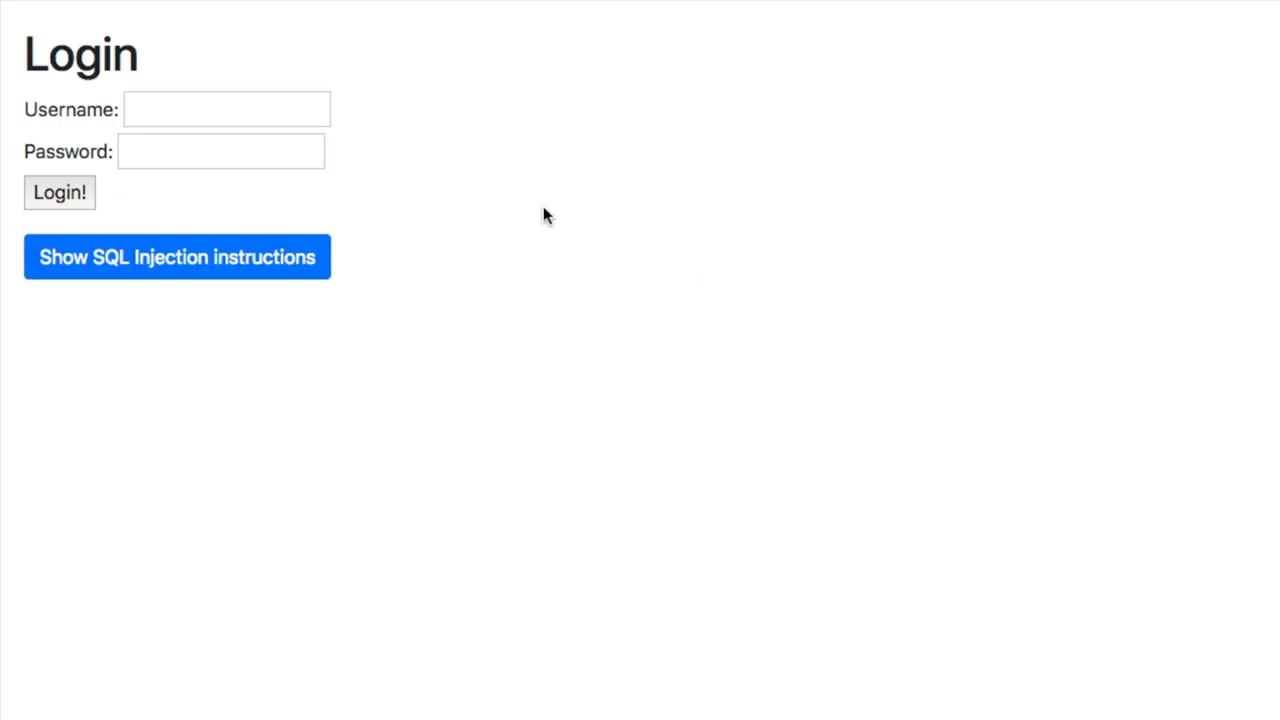
# - Log into the demo site as testuser so the Welcome testuser! page appears
pyautogui.write('testuser')
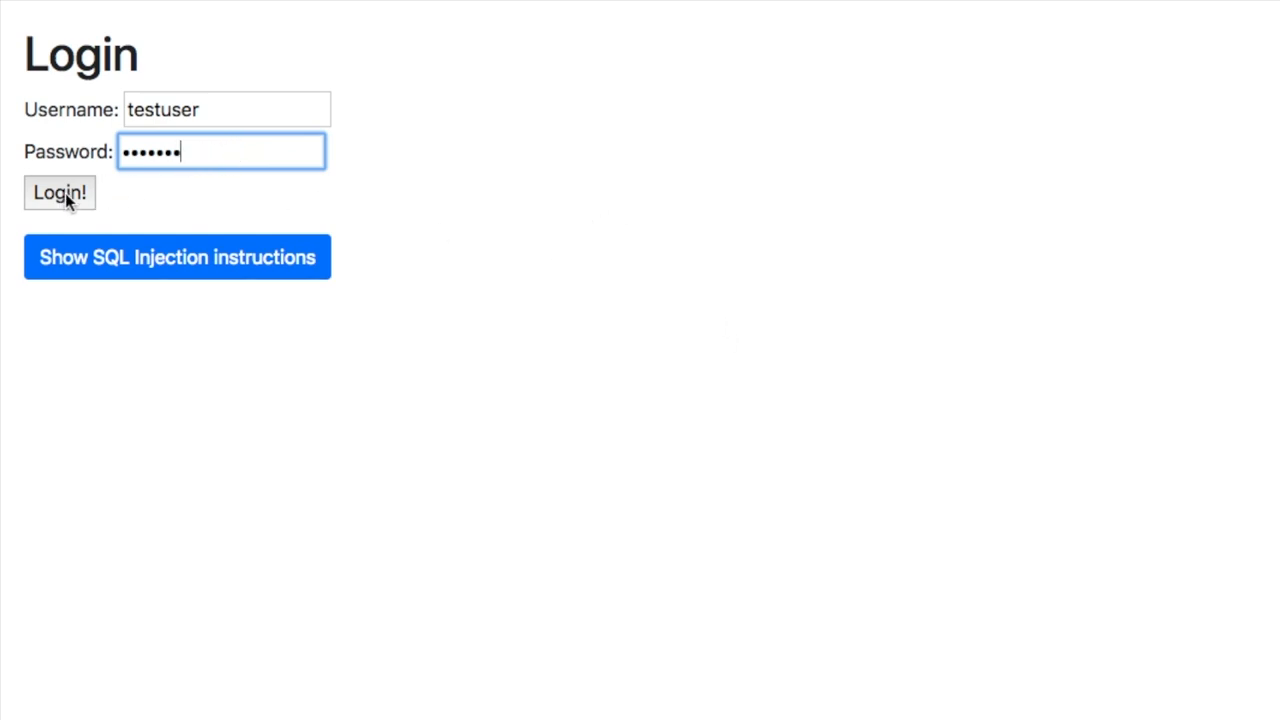
pyautogui.click(60, 192)
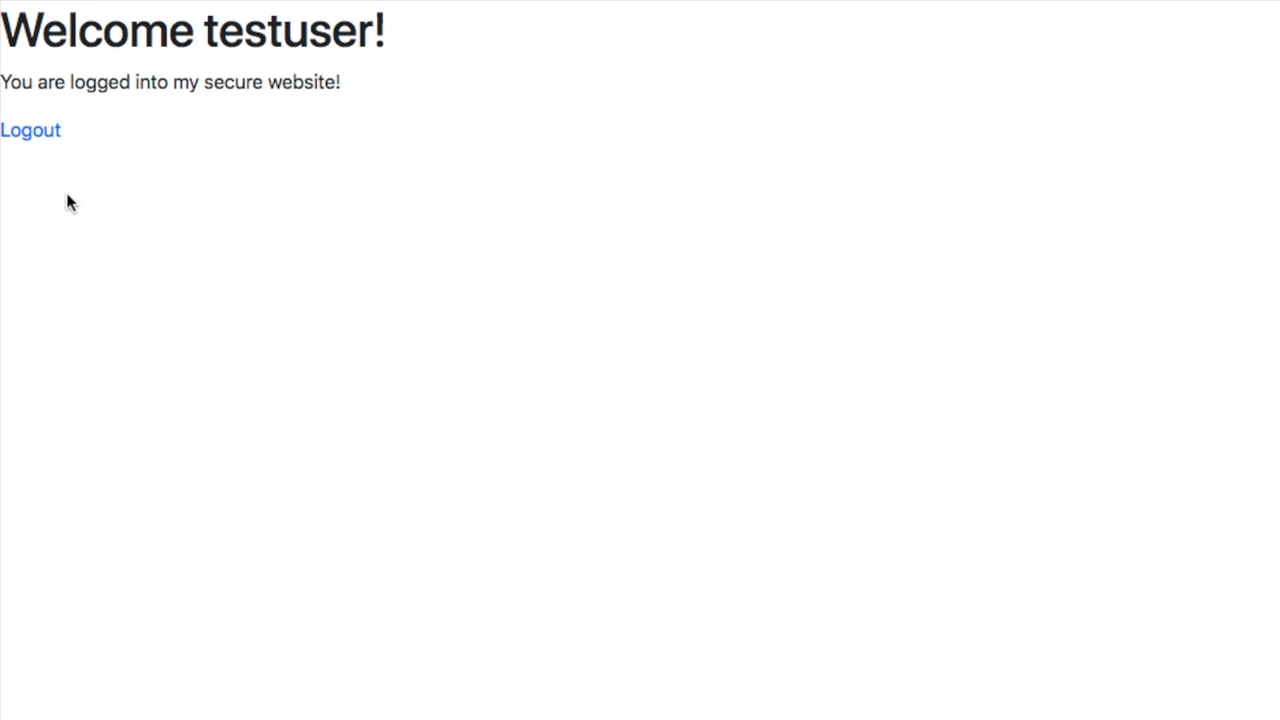
pyautogui.moveTo(184, 172)
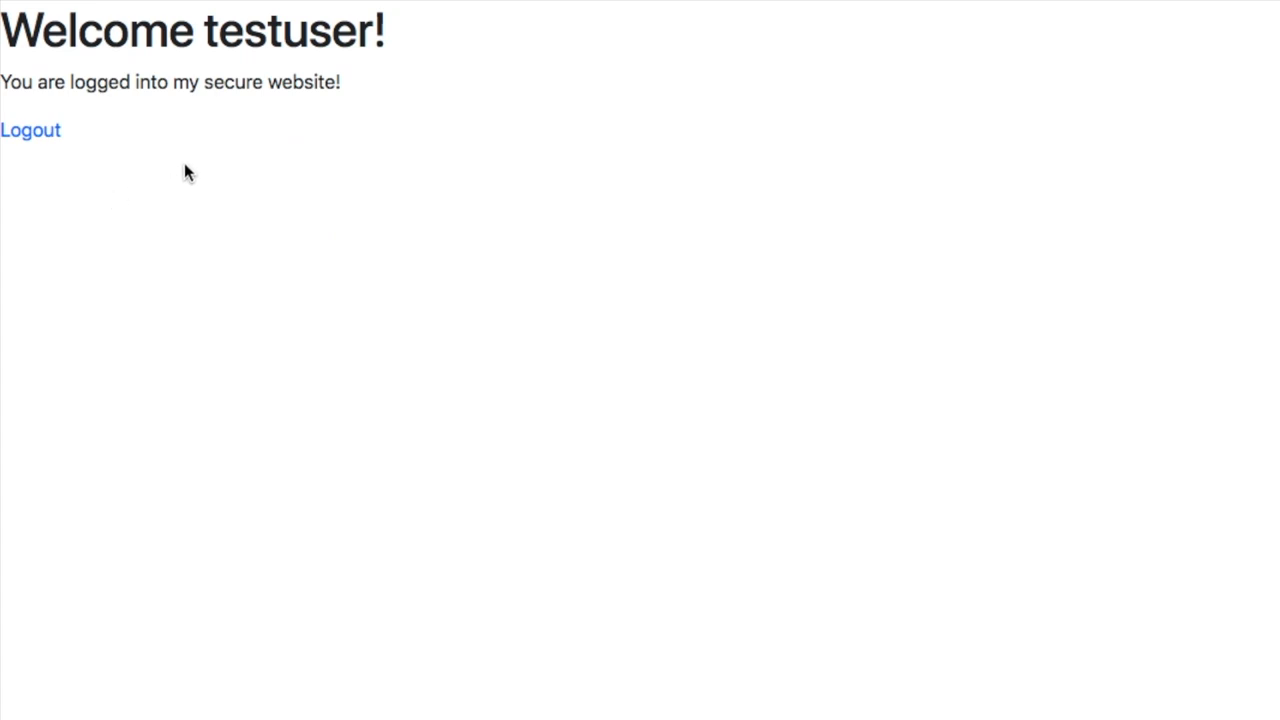
pyautogui.moveTo(224, 172)
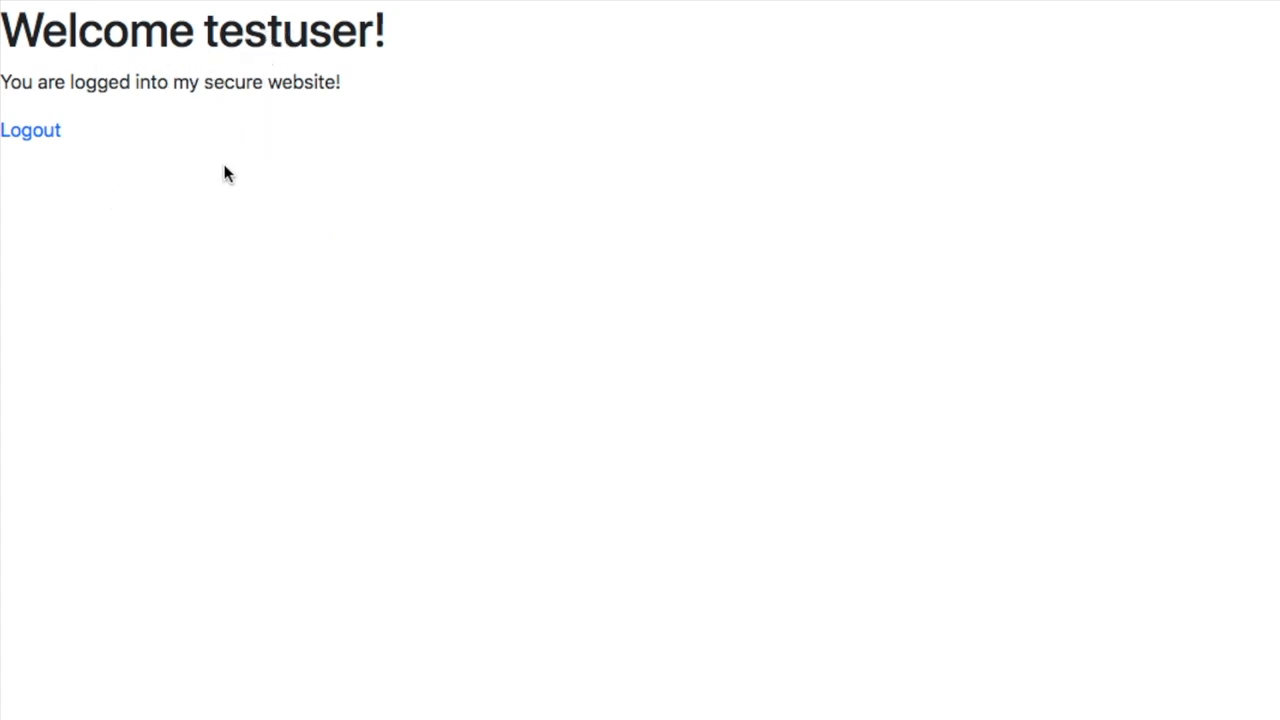
# - Attempt a login as mike.smith with a password and get the login-failed message
pyautogui.click(30, 130)
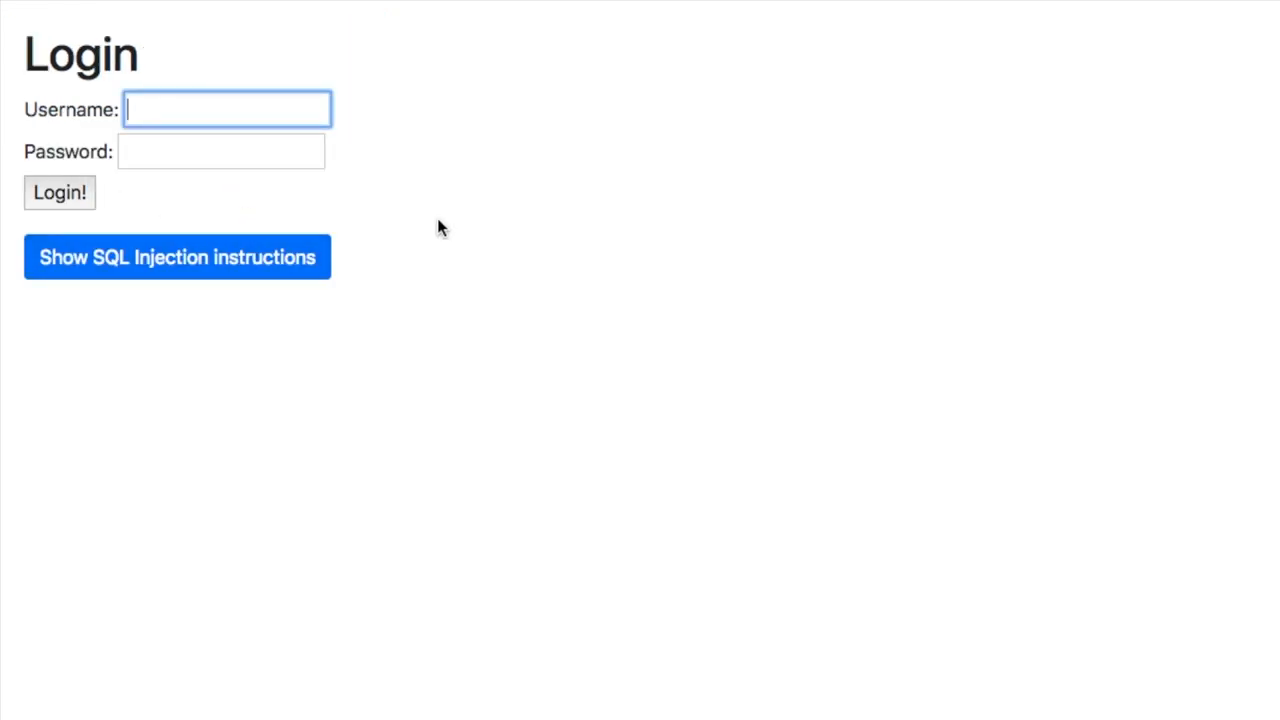
pyautogui.moveTo(632, 272)
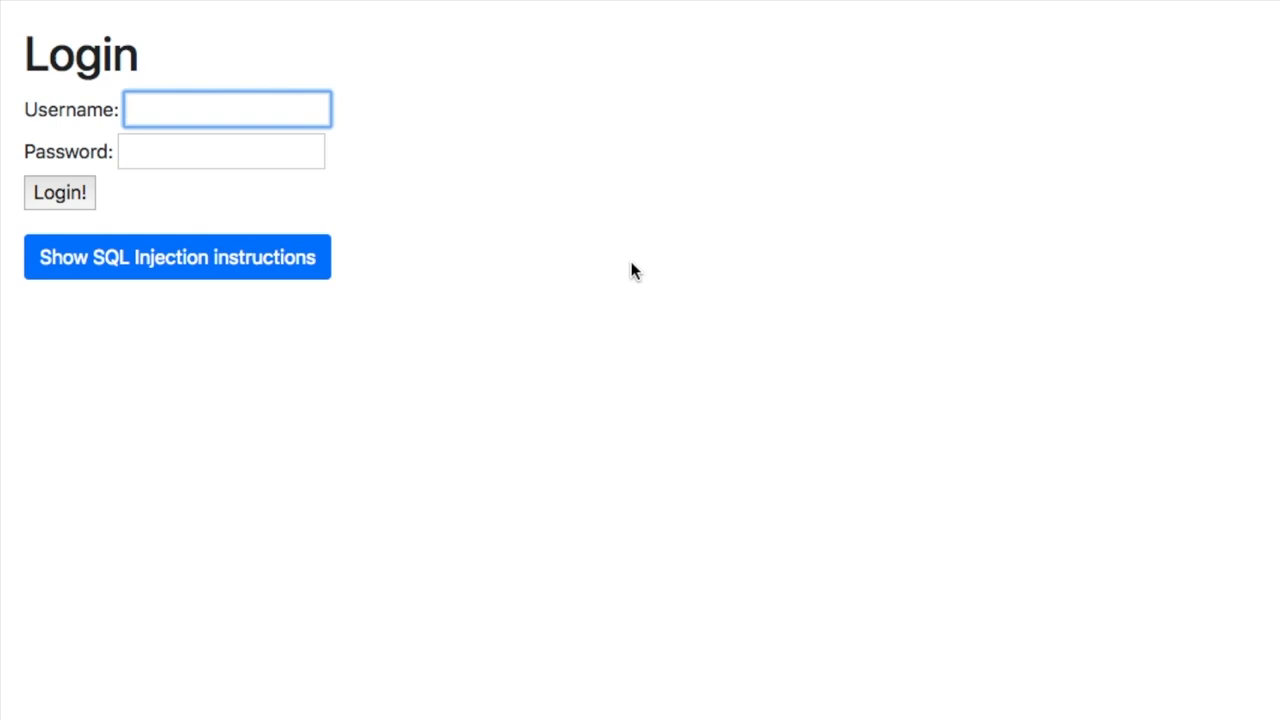
pyautogui.write('mike.smith')
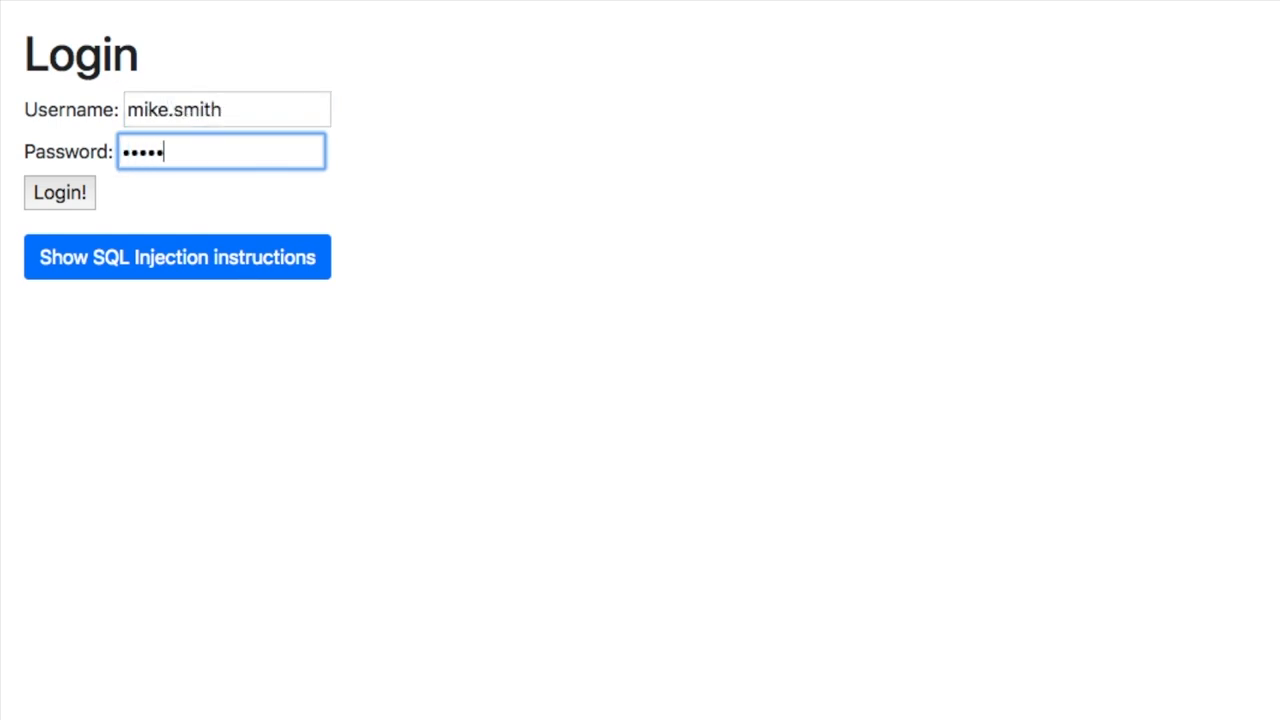
pyautogui.write('••')
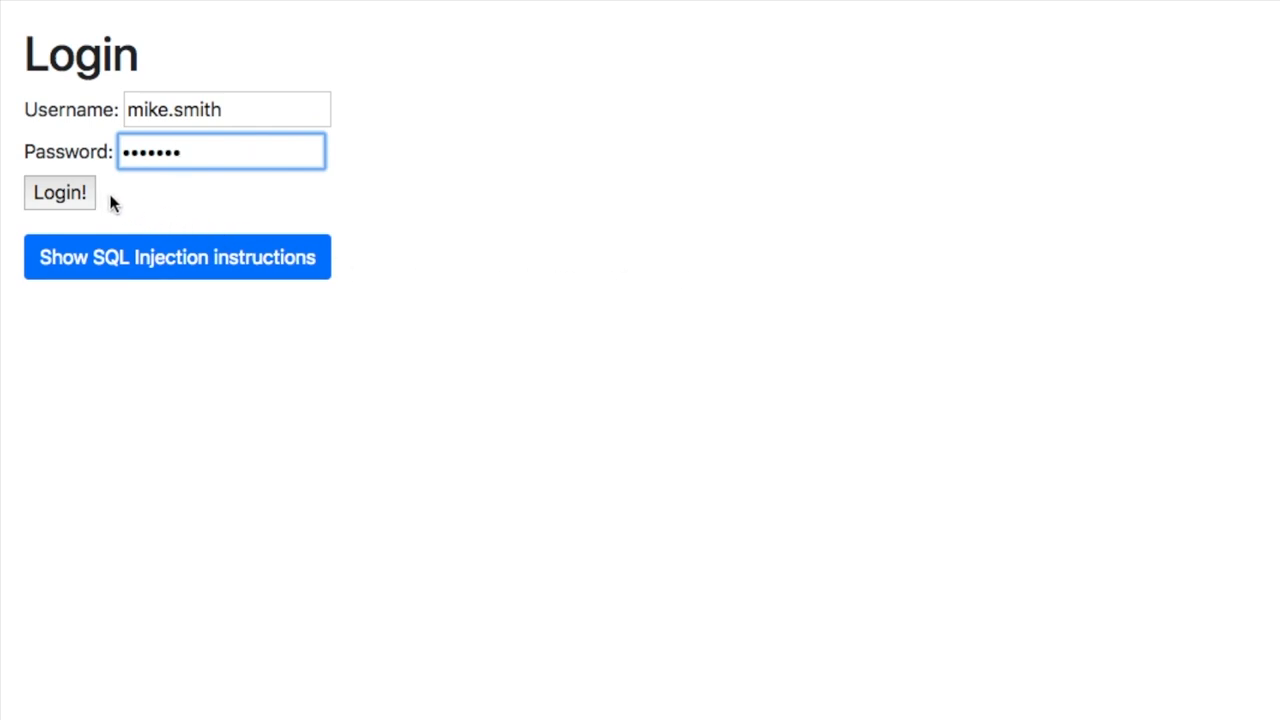
pyautogui.moveTo(70, 204)
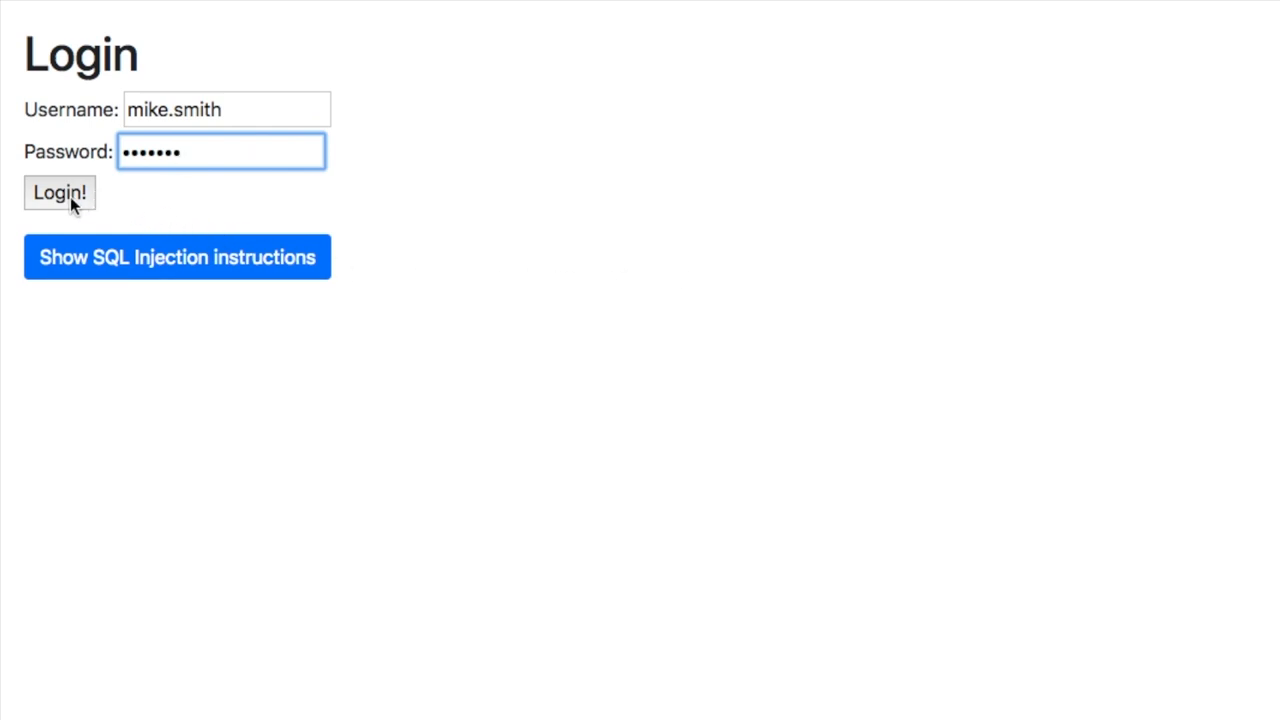
pyautogui.click(60, 192)
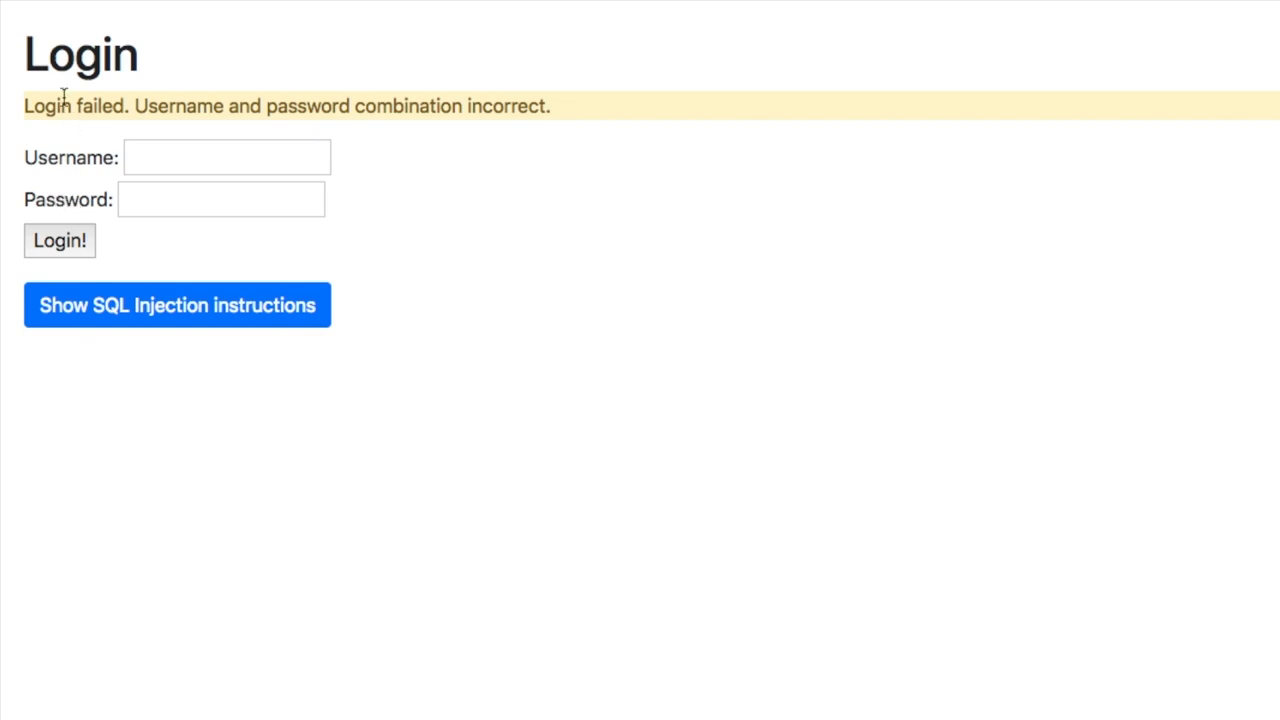
pyautogui.moveTo(592, 196)
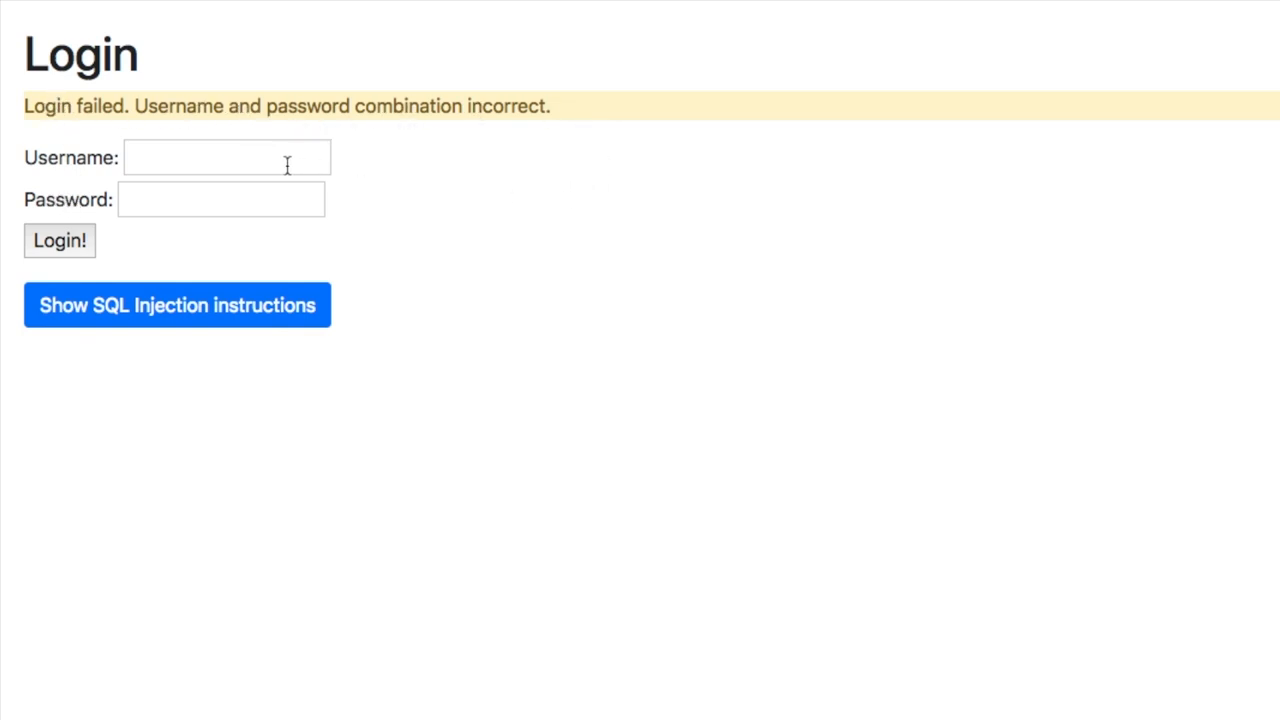
# - Attempt a login as admin with a guessed password, leaving the form blank again
pyautogui.click(228, 156)
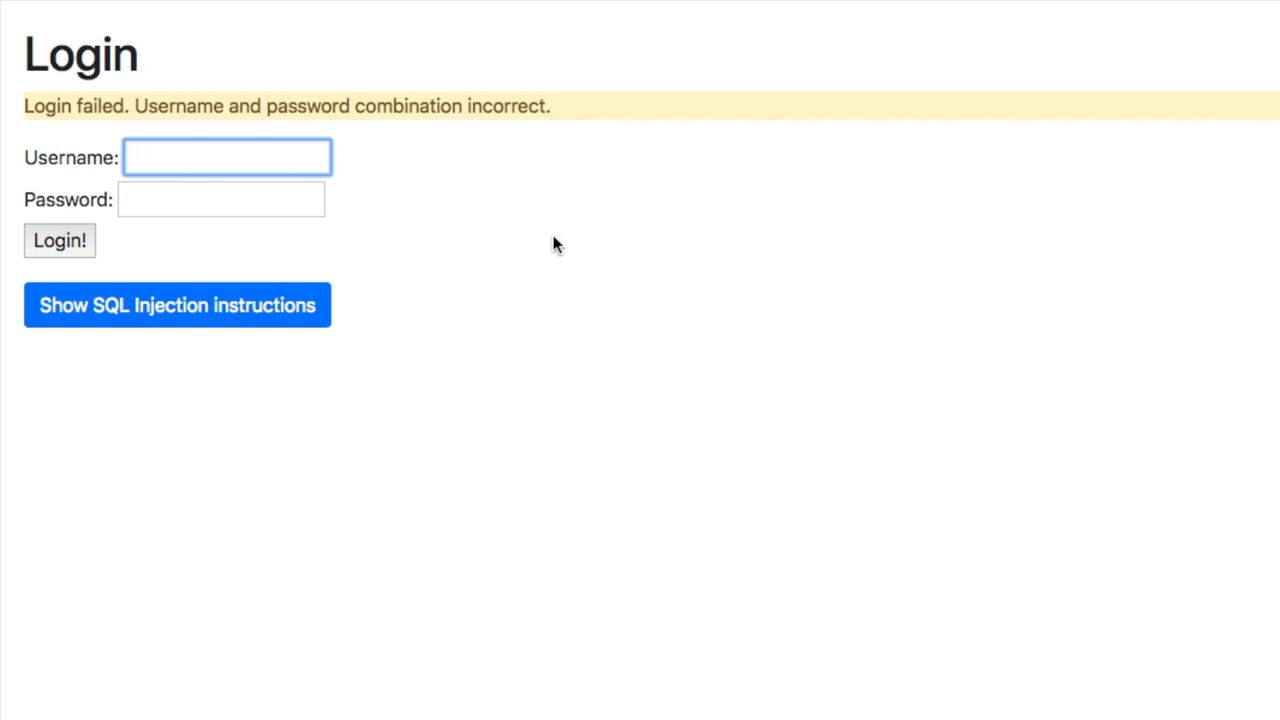
pyautogui.write('admin')
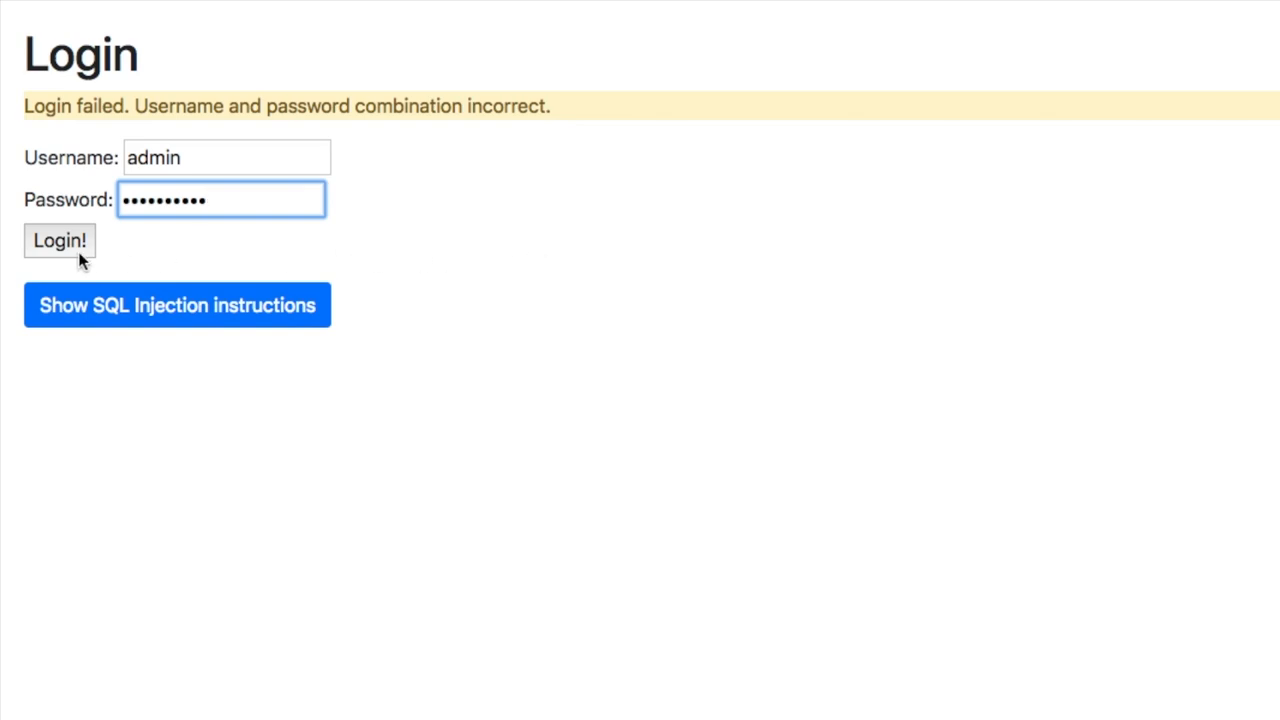
pyautogui.click(60, 240)
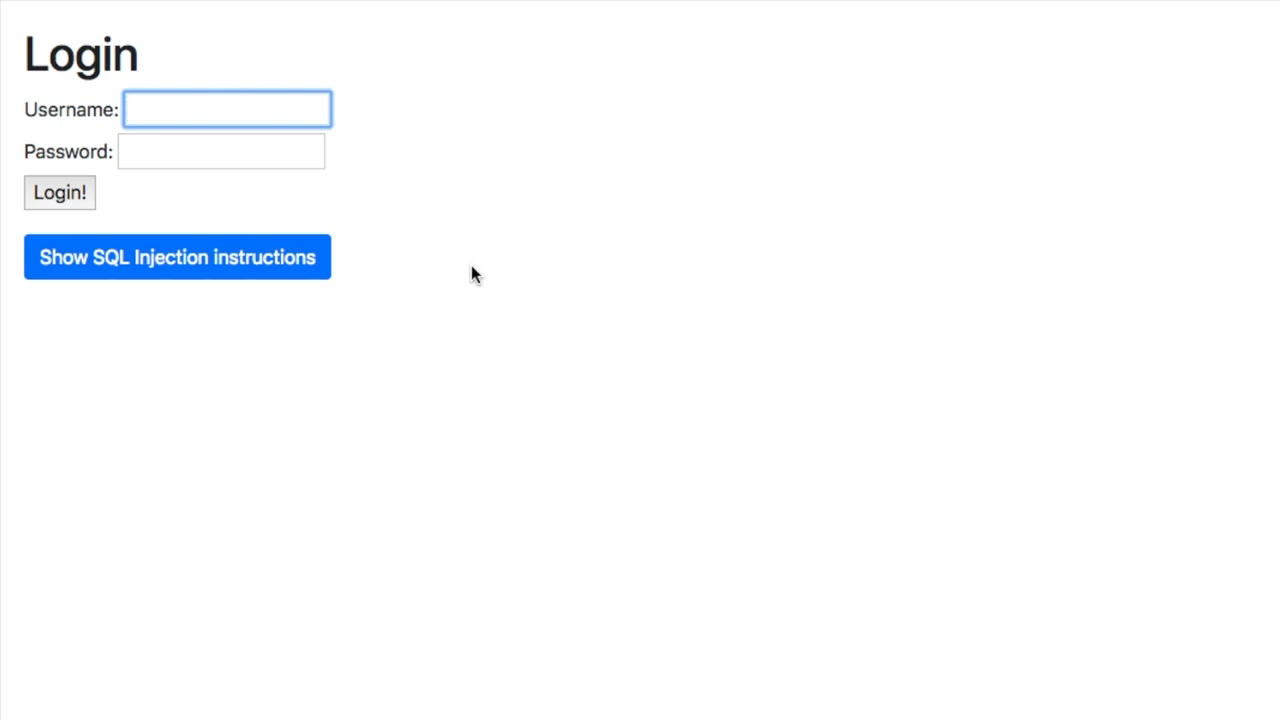
# - Enter the injection string ' or 1=1 -- as the username with an empty password
pyautogui.write('"')
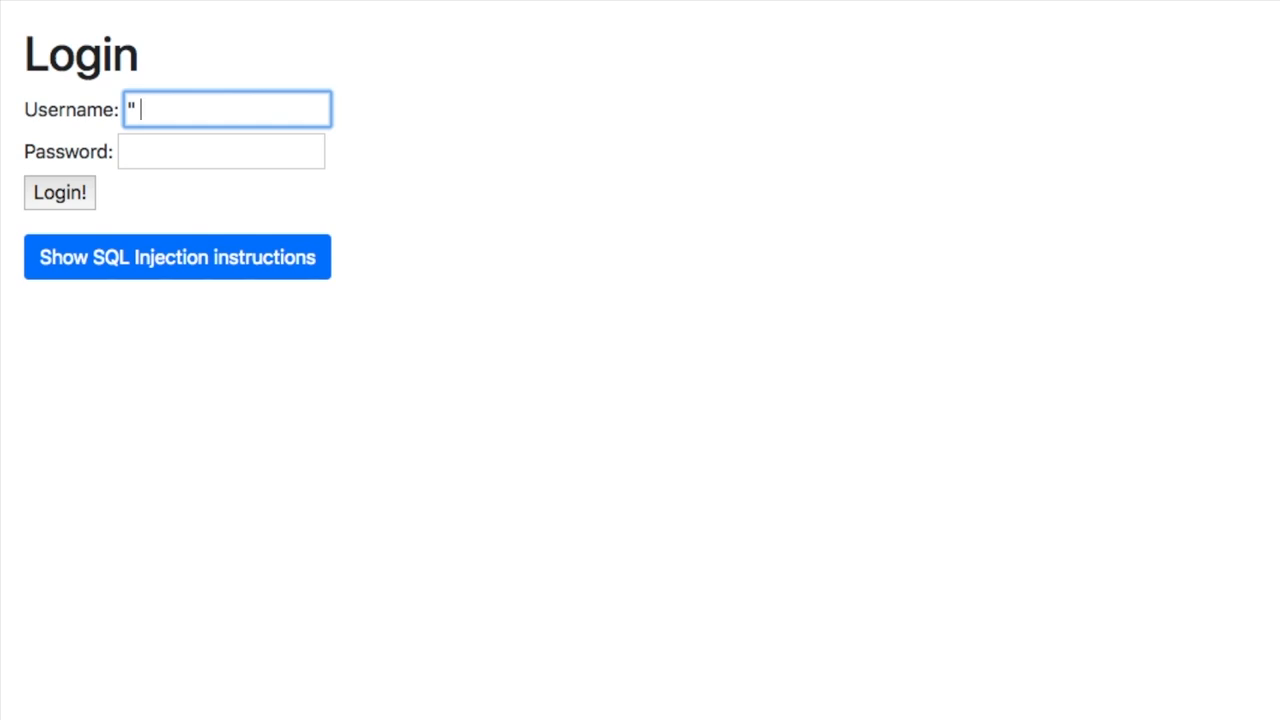
pyautogui.write('or')
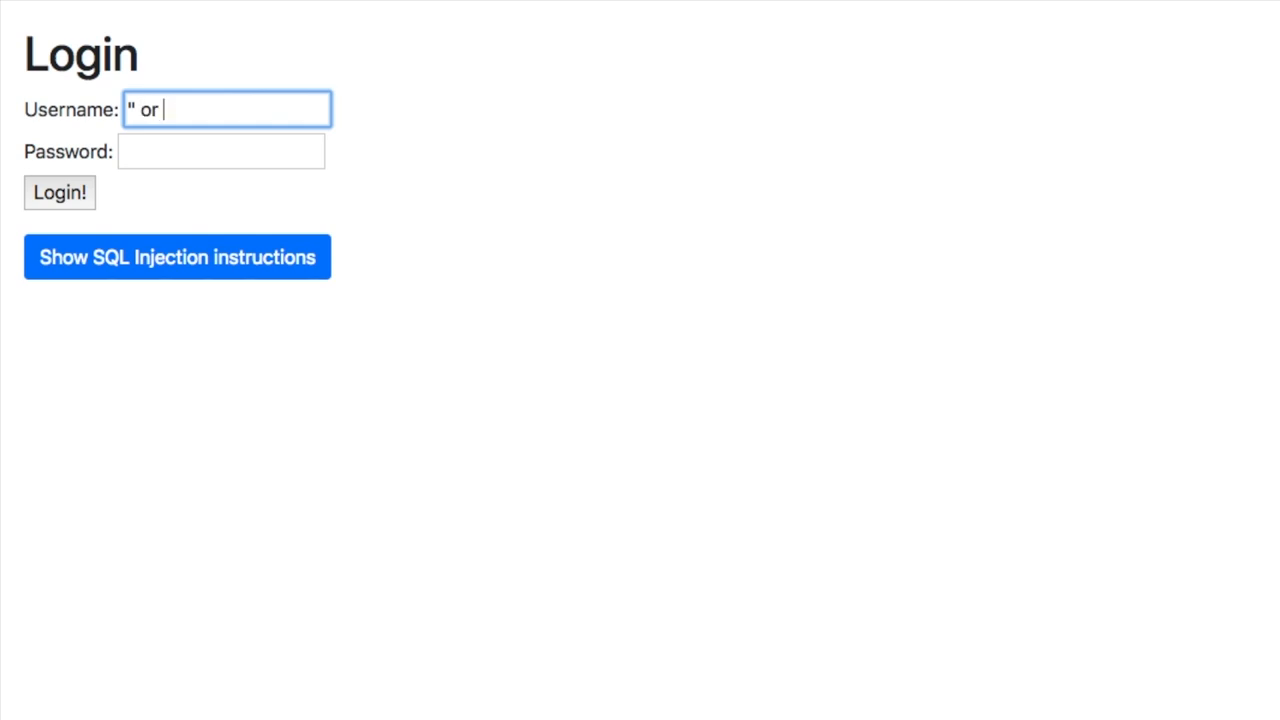
pyautogui.write('1=1')
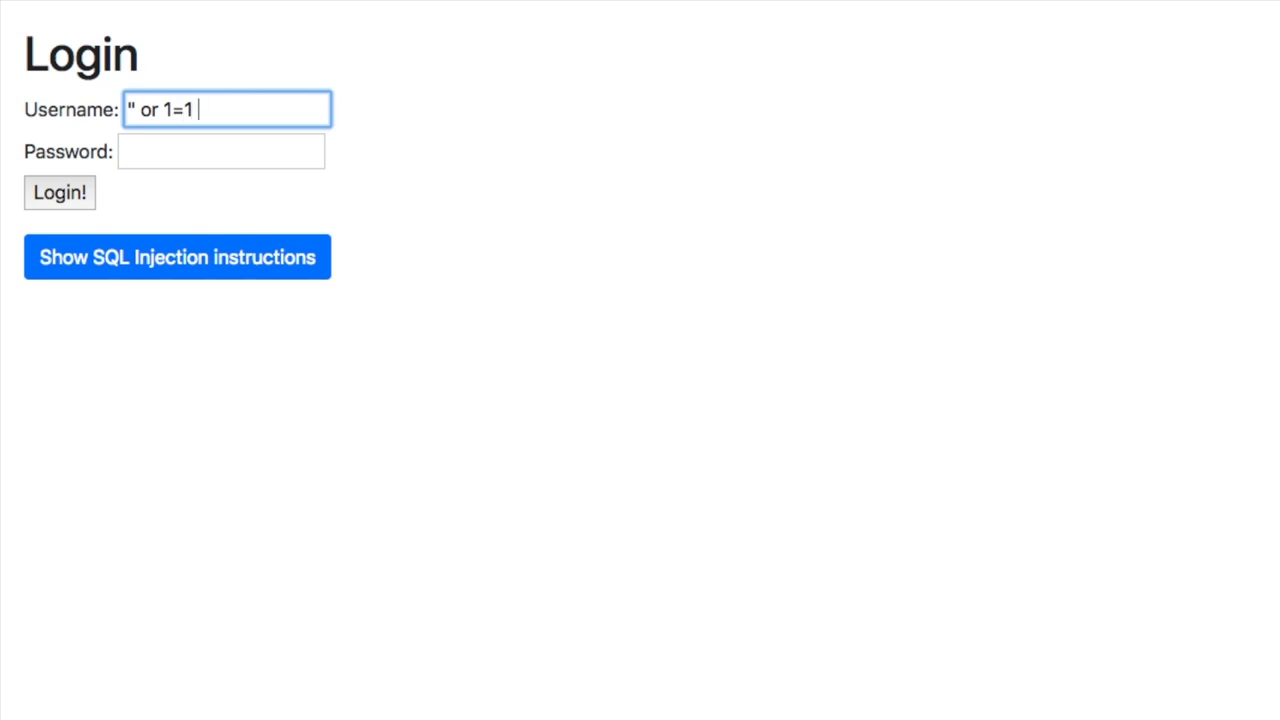
pyautogui.write('--')
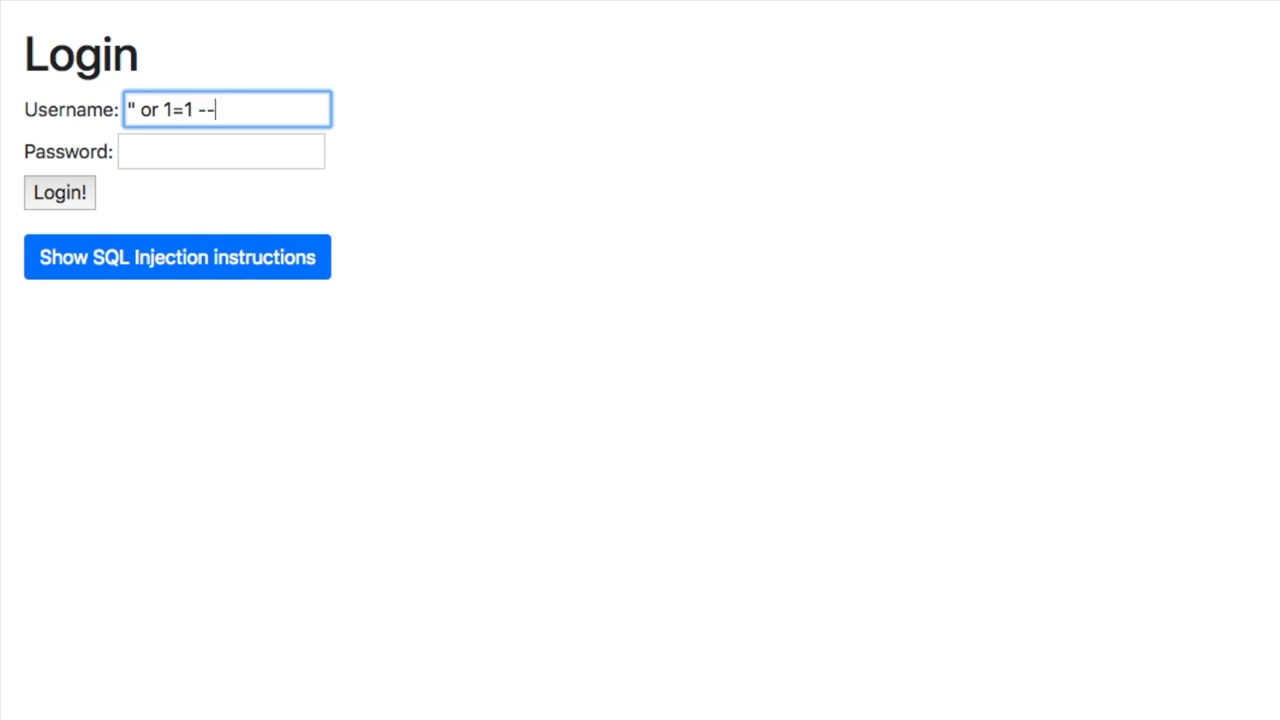
pyautogui.moveTo(130, 216)
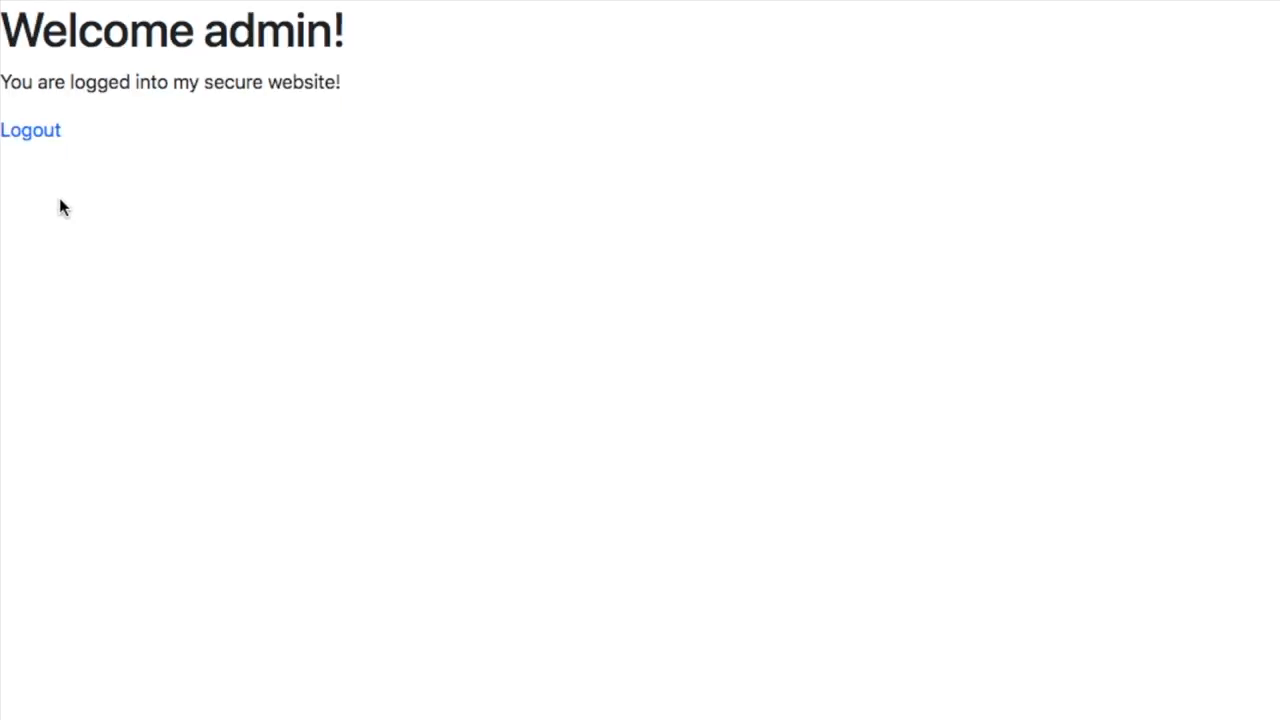
pyautogui.moveTo(328, 50)
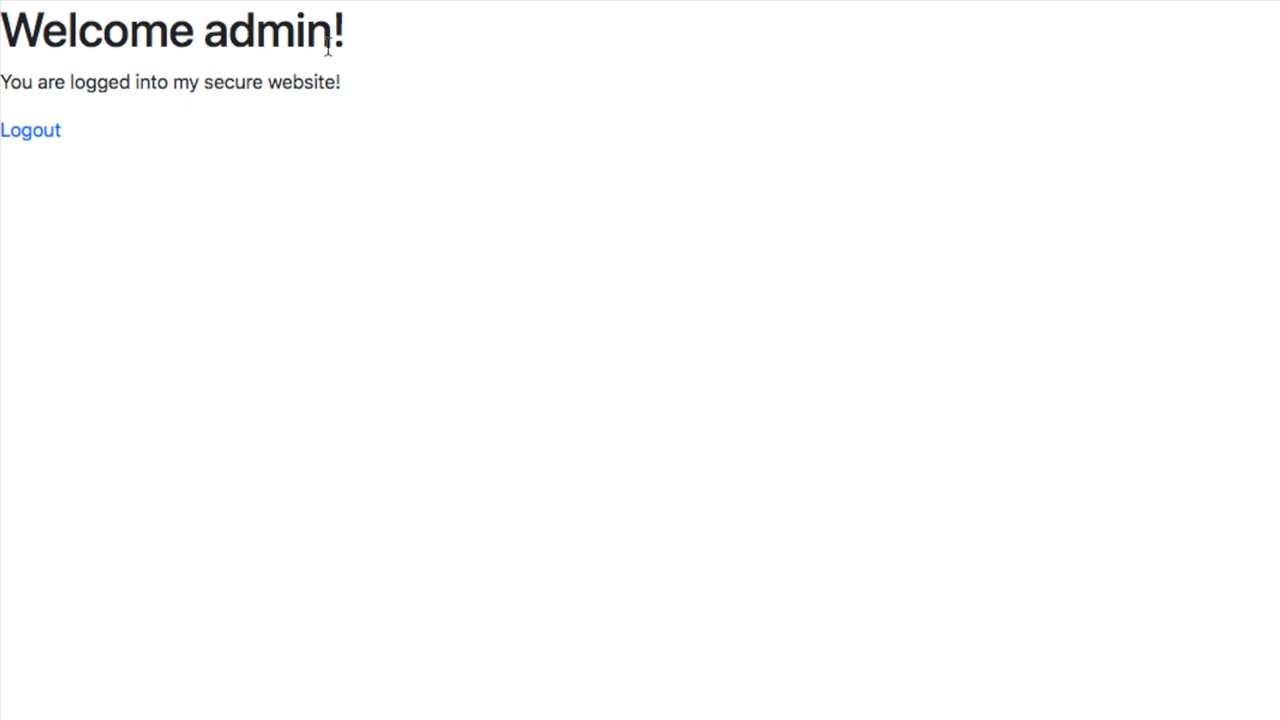
pyautogui.moveTo(336, 110)
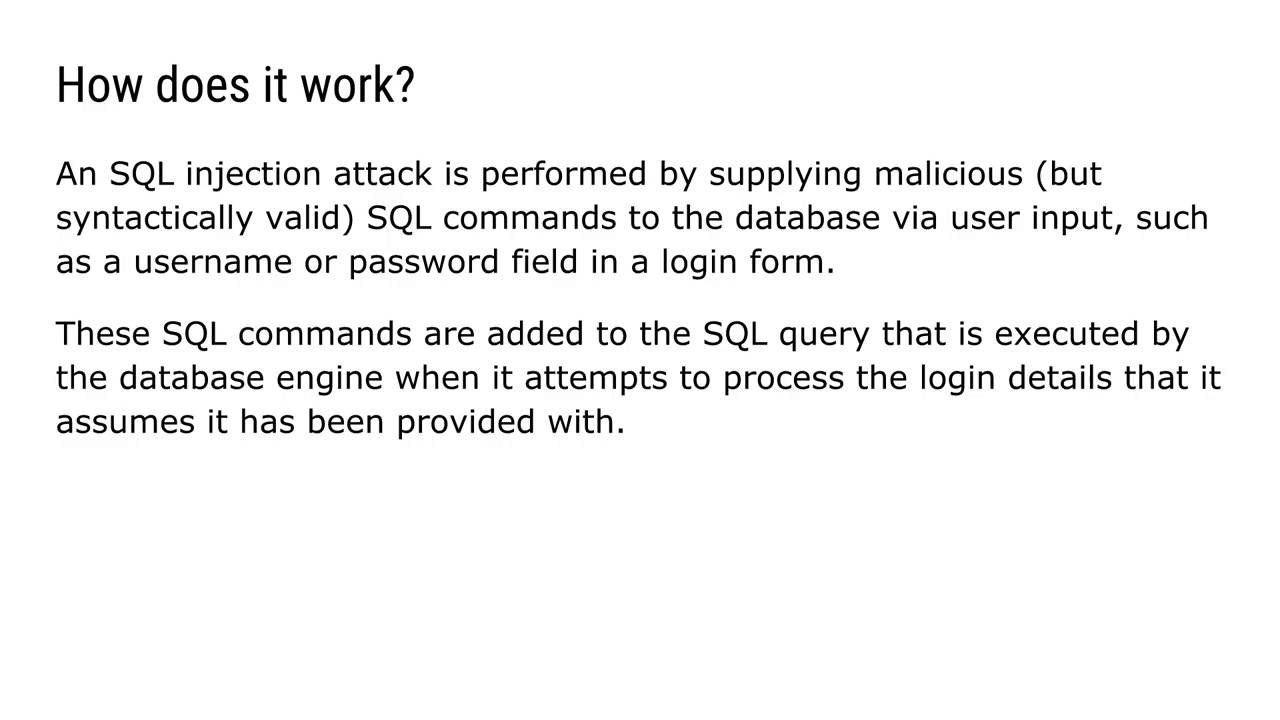
# - Show the 'How does it work?' slide inserting ' or 1=1 -- into the query
pyautogui.press('Right')
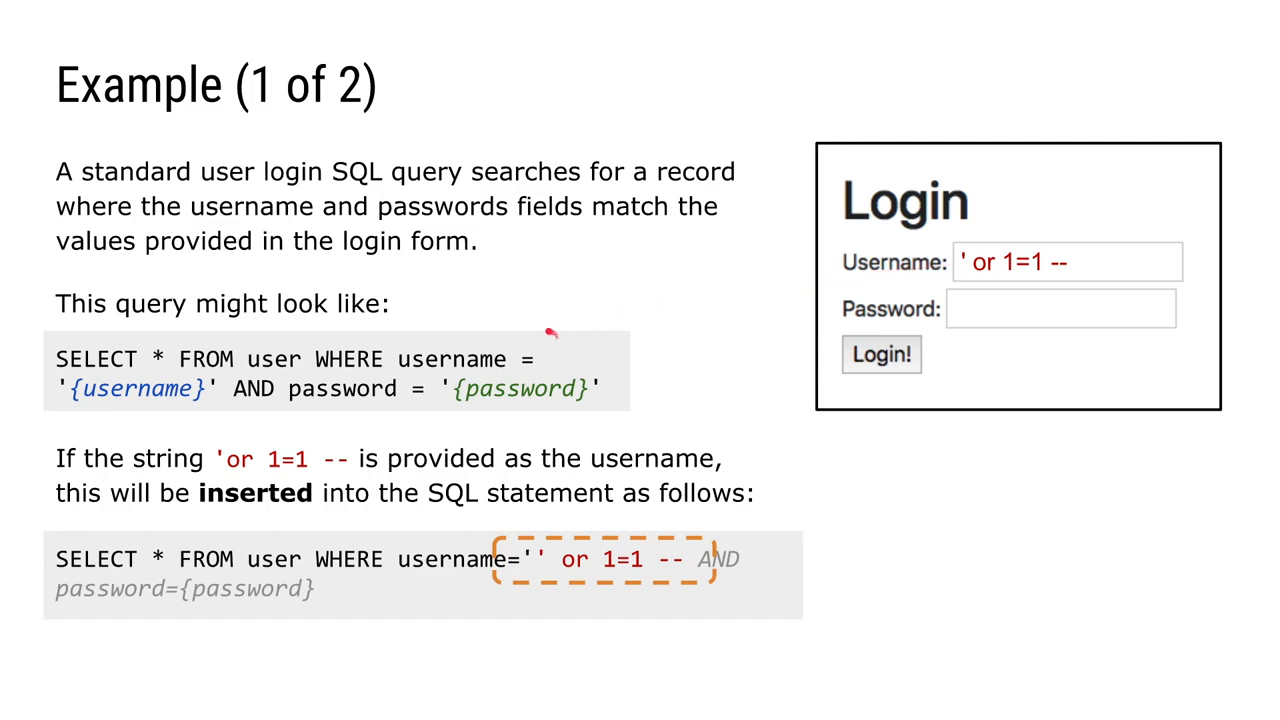
pyautogui.moveTo(616, 408)
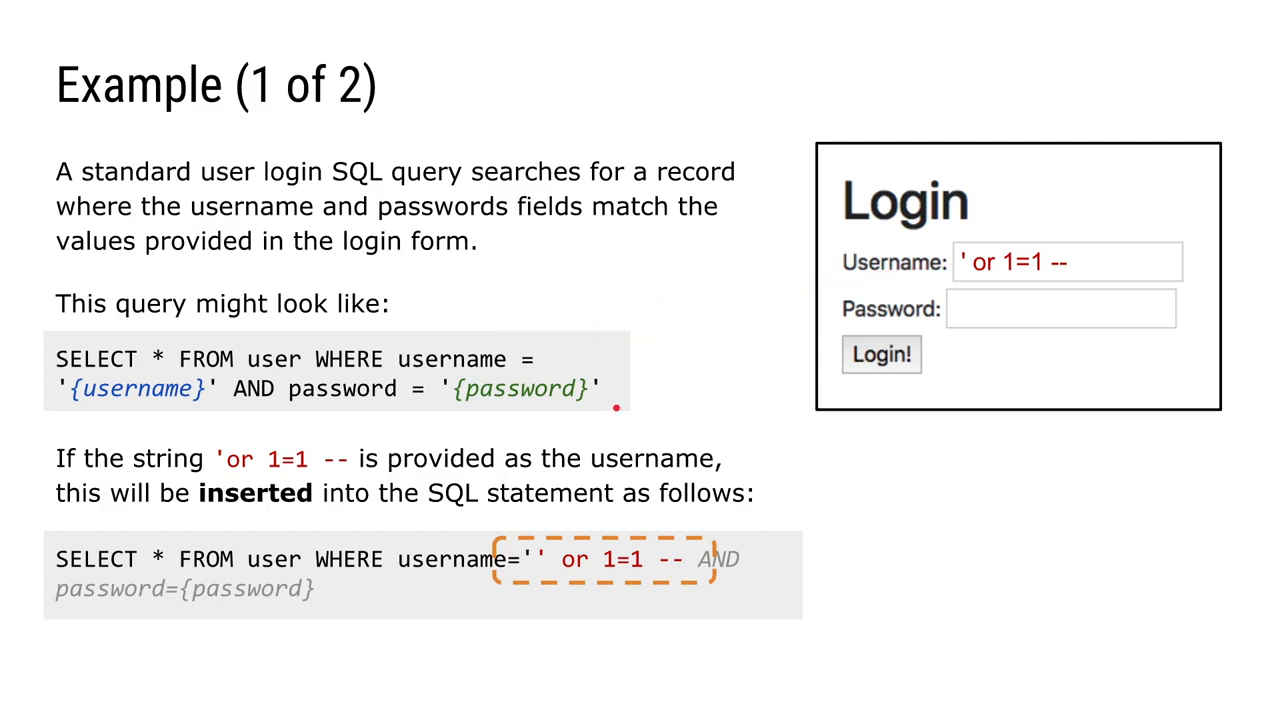